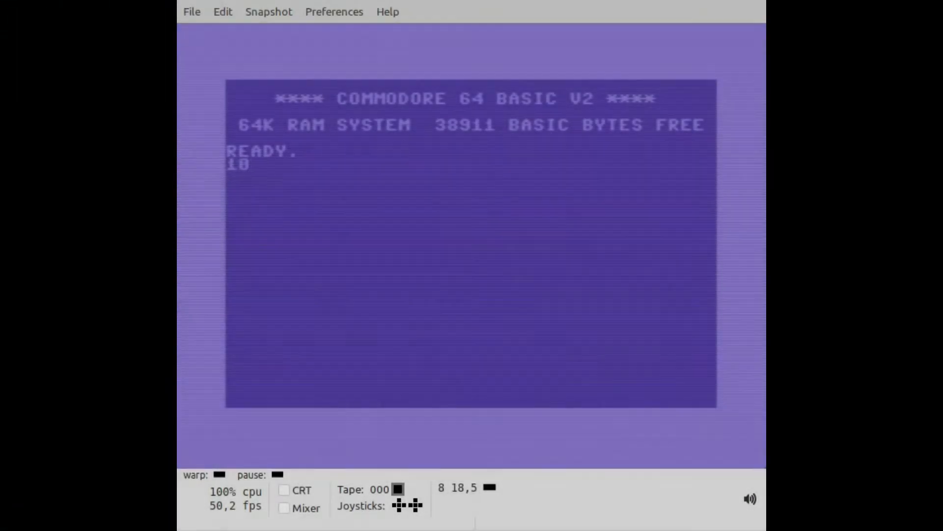
Enter line 10 PRINT "STINGY IT" in C64 BASIC
type("PRINT")
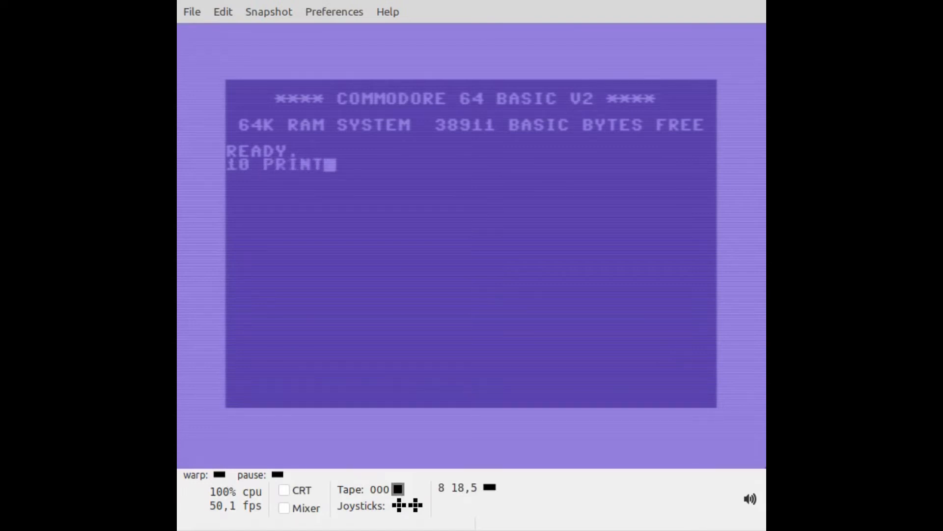
type("\"")
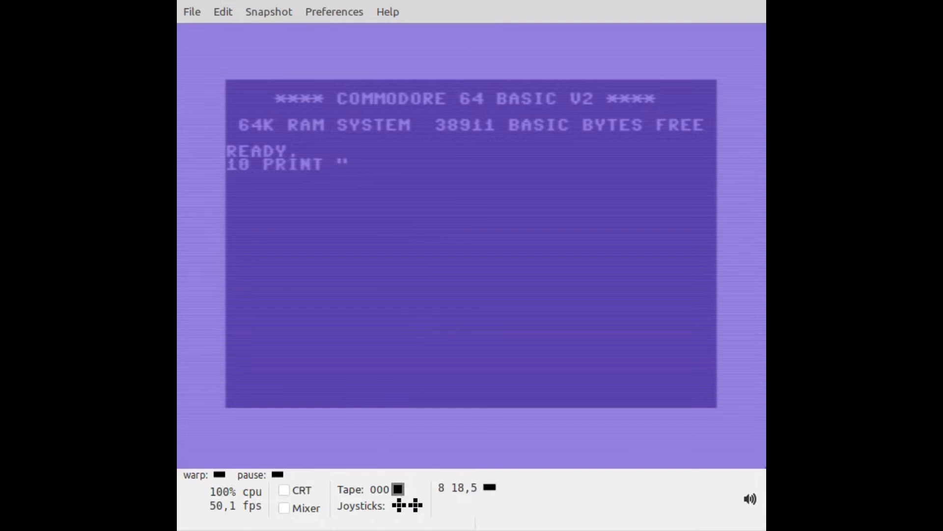
type("STING")
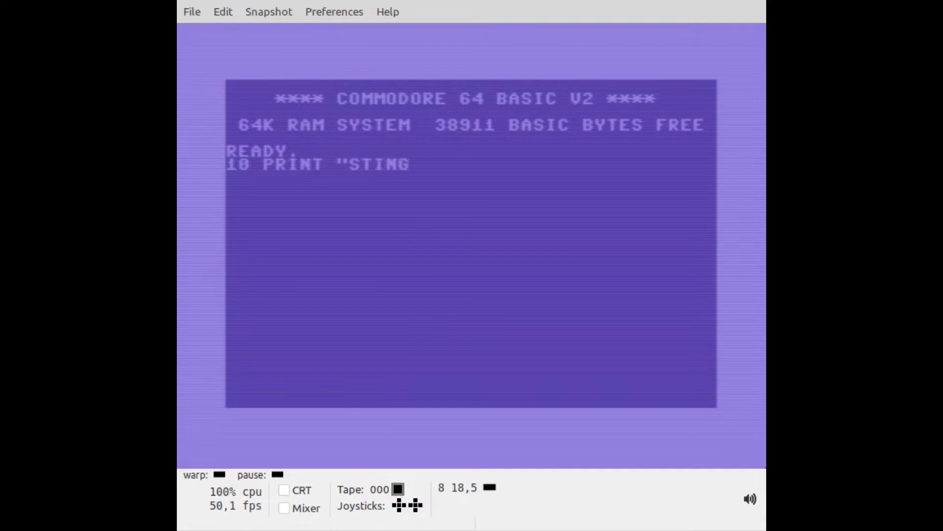
type("Y IT")
type("2")
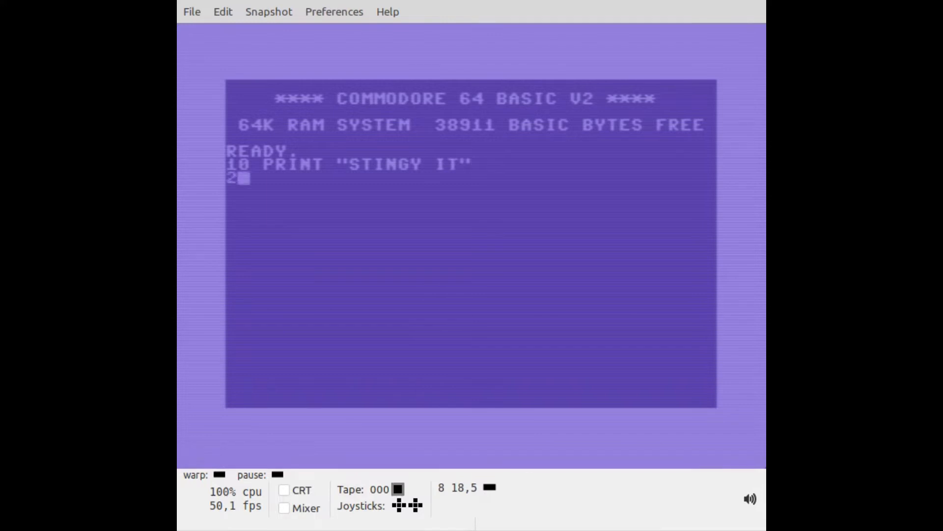
Enter line 20 PRINT "SAYS HI"
type("0 PRINT")
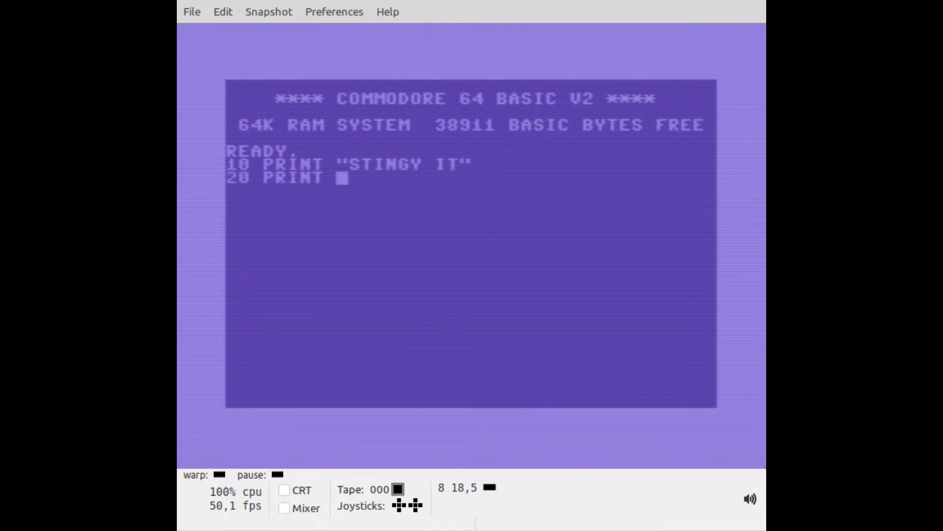
type("\"SA")
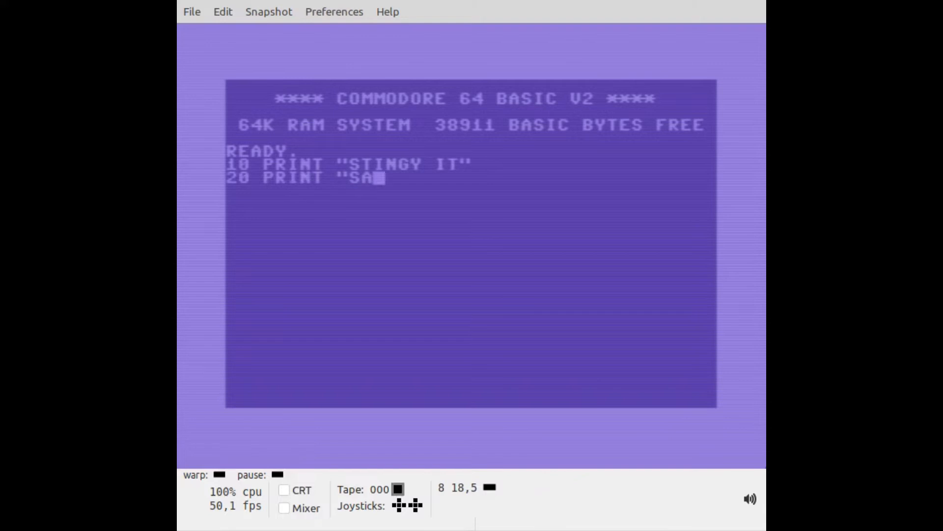
type("YS")
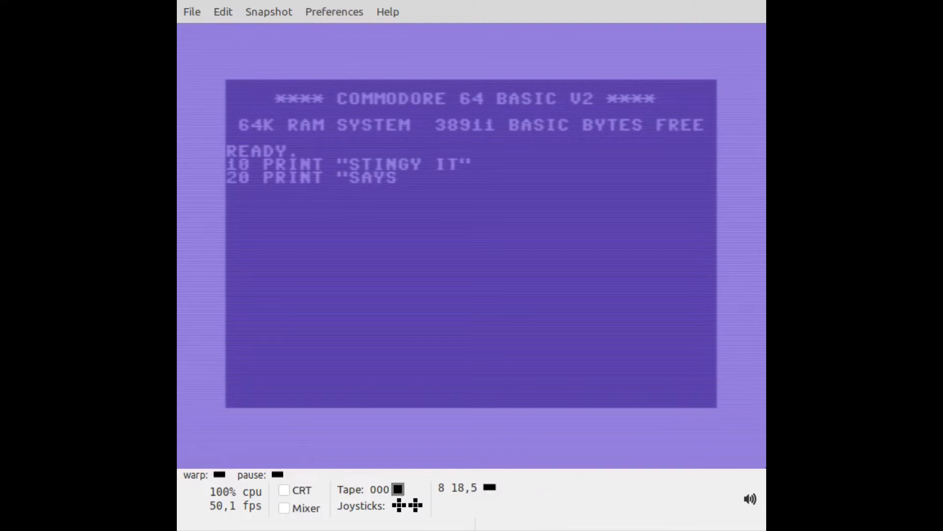
type("HI\"")
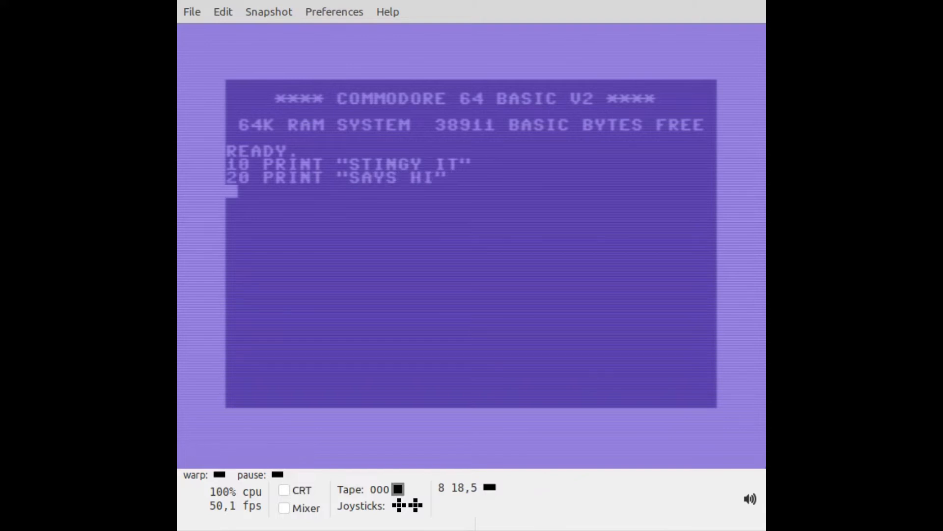
Enter line 30 GOTO 10 and write RUN at the prompt
type("30 GO")
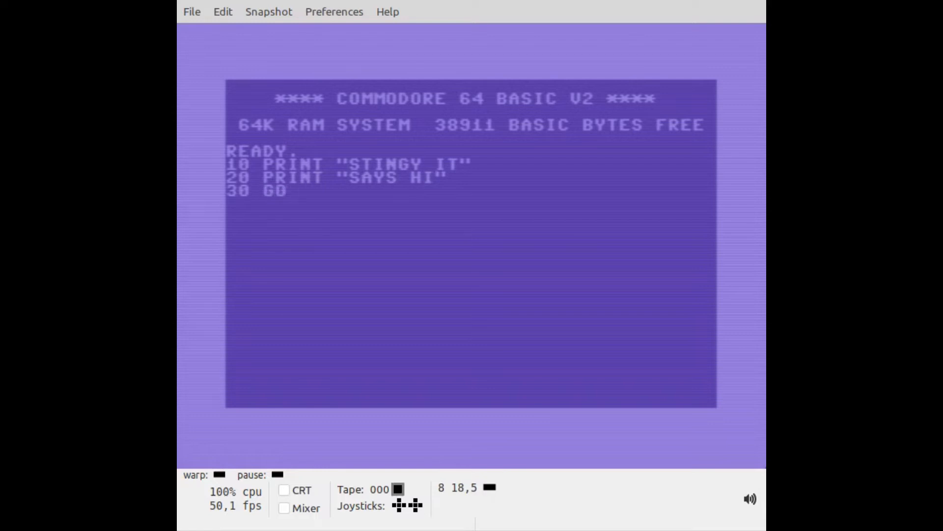
type("TO 10")
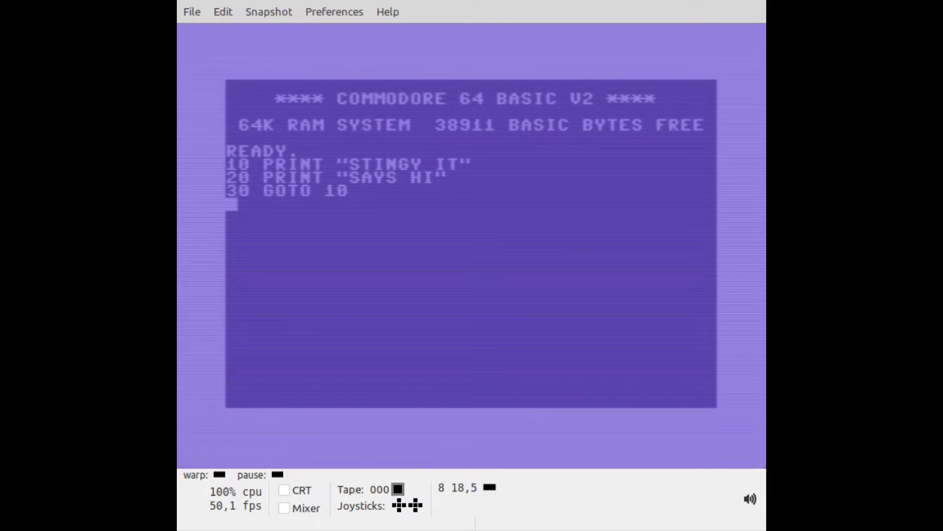
type("RUN")
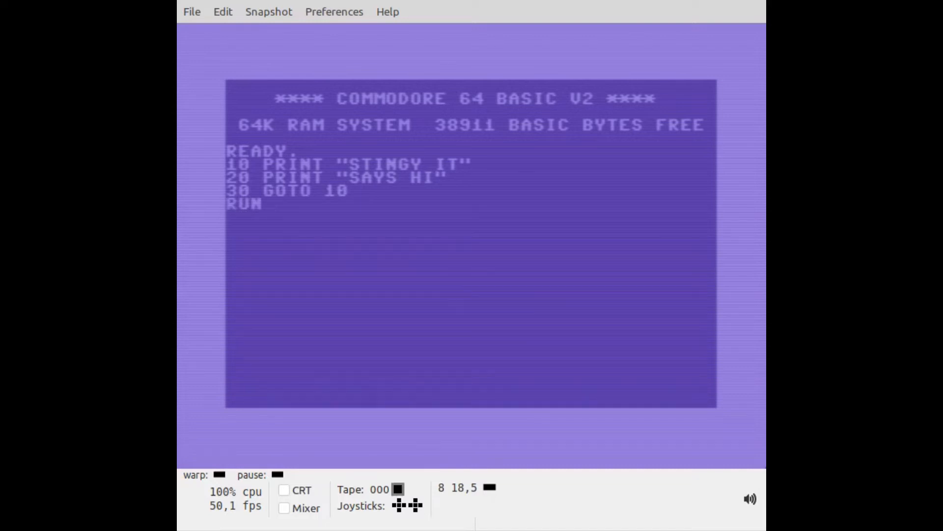
Run the endless STINGY IT / SAYS HI loop, stop it, and LIST the program
key("Return")
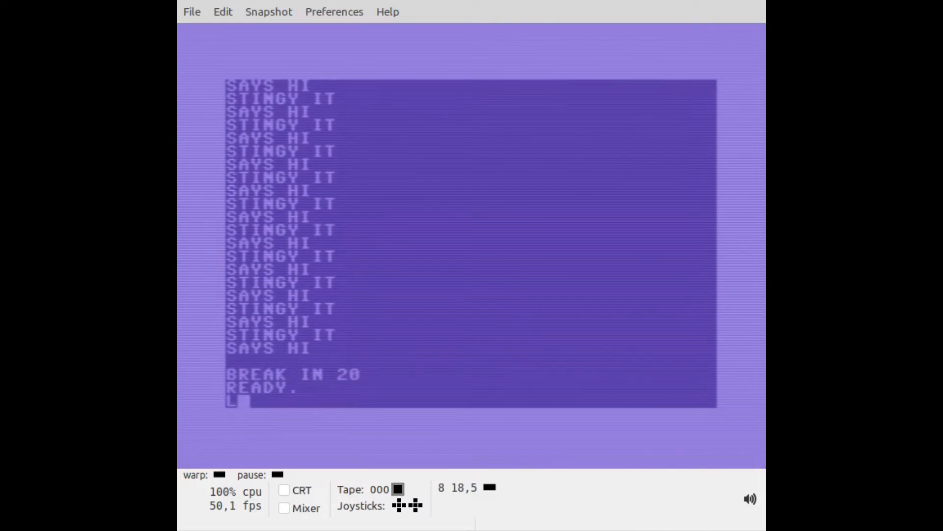
type("LIST")
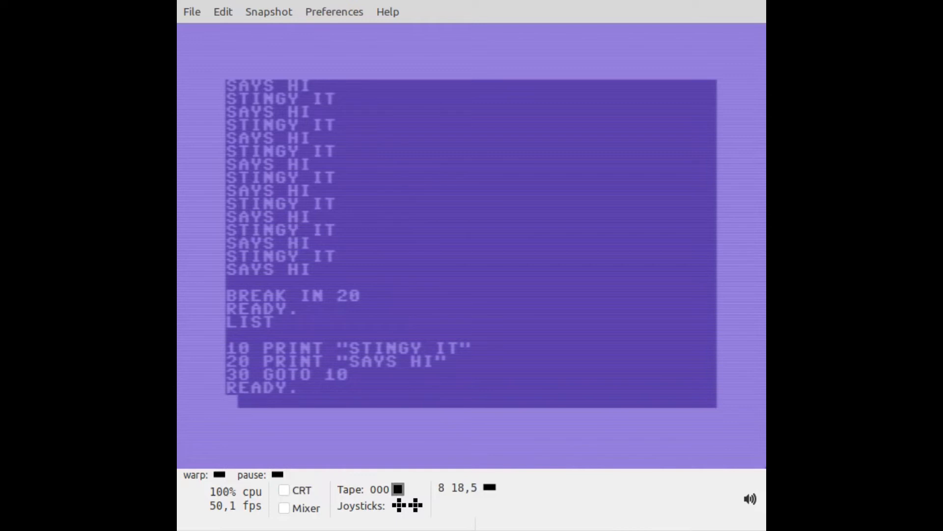
type("4")
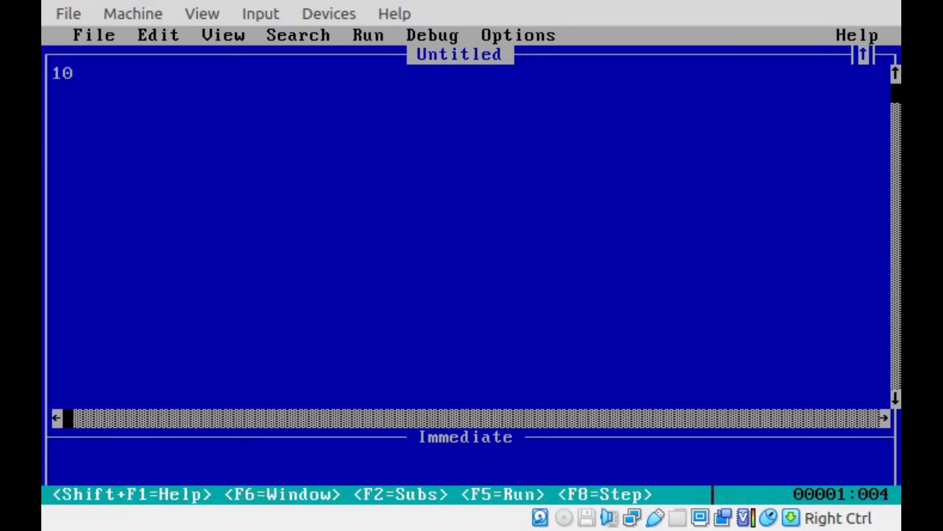
Retype line 10 PRINT "STINGY IT" in QBasic
type("PRINT \"ST")
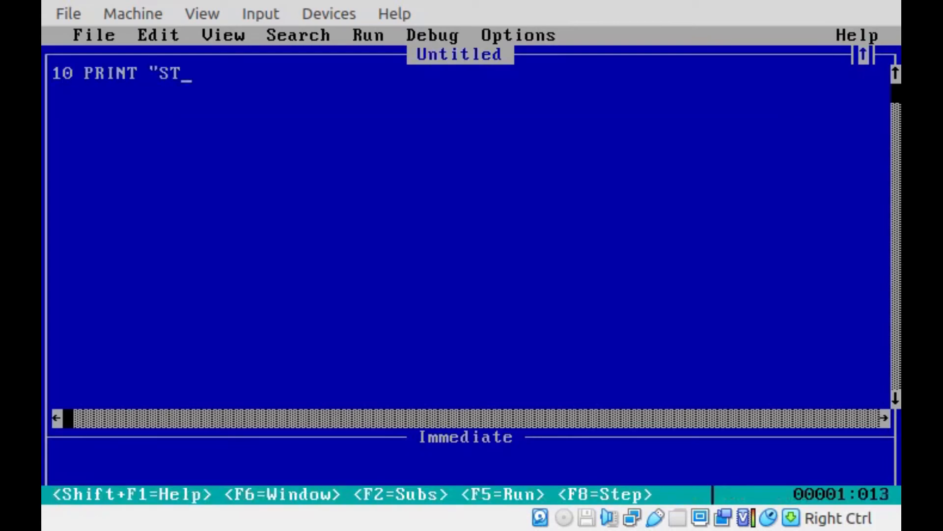
type("INGY IT")
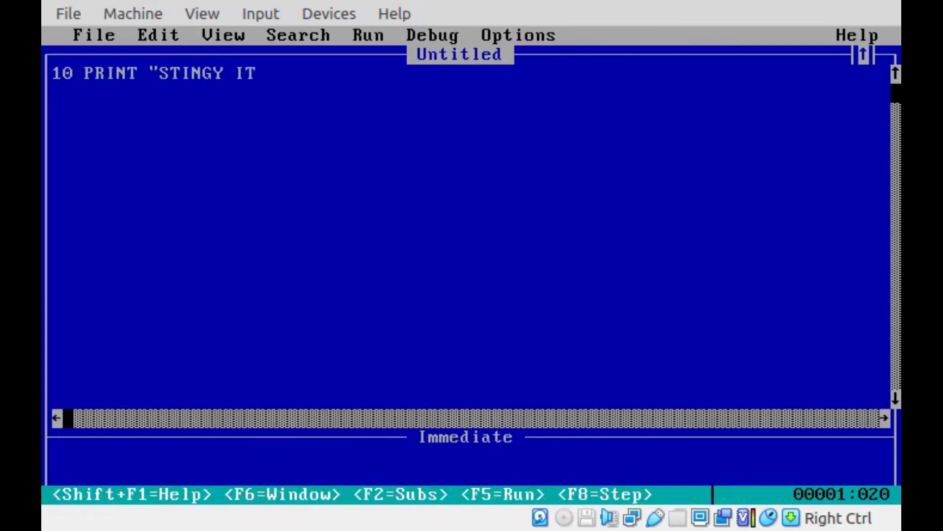
type("\"")
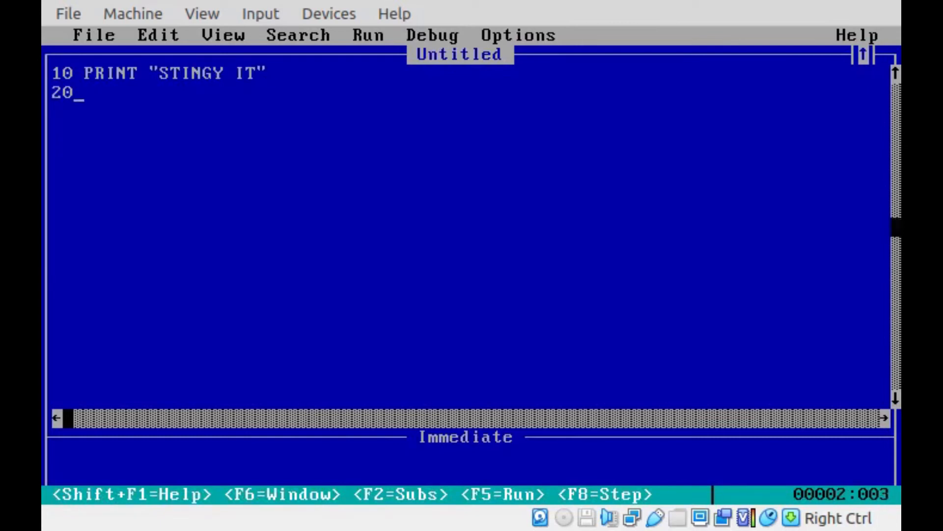
Retype line 20 PRINT "SAYS HI" and bring up the file commands
type("PRINT \"")
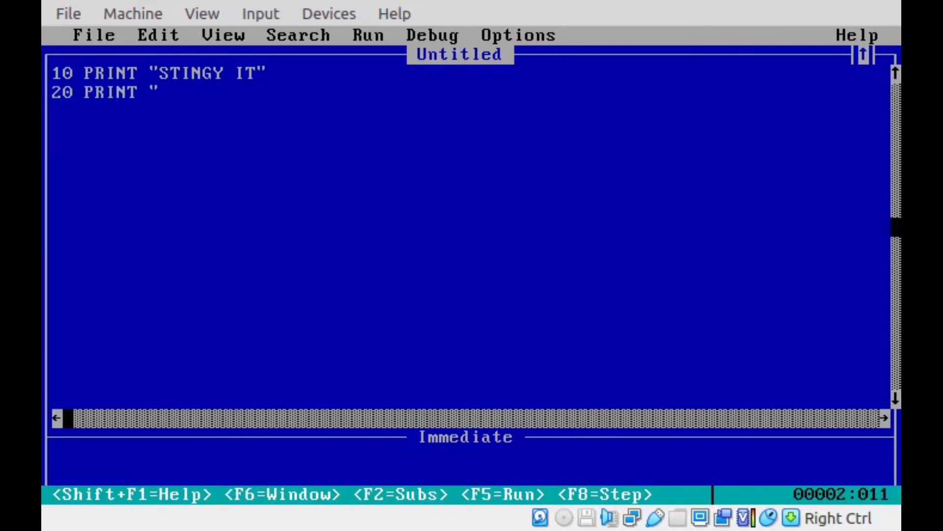
type("SA")
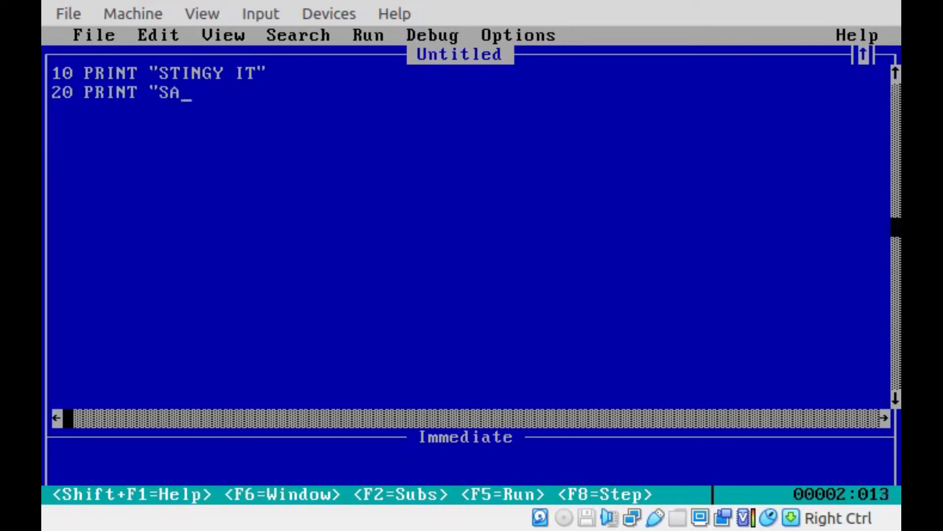
type("YS HI")
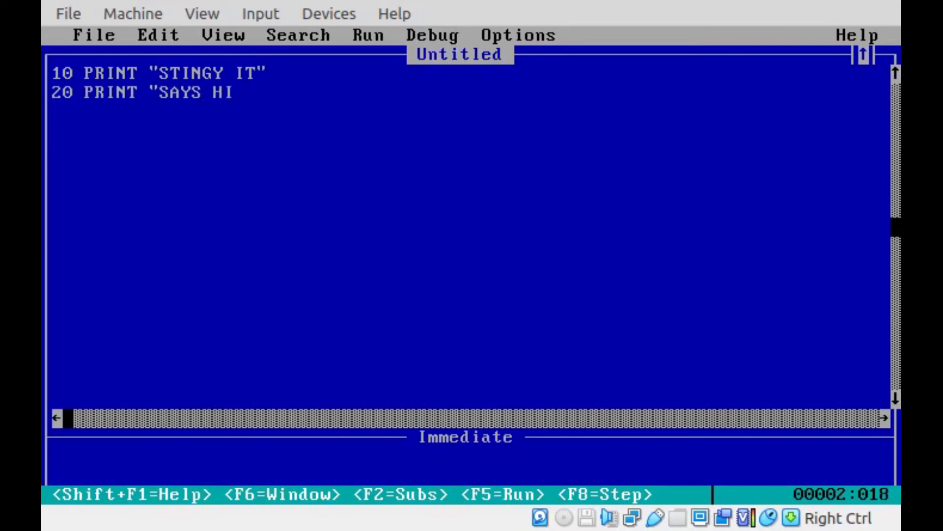
key("F5")
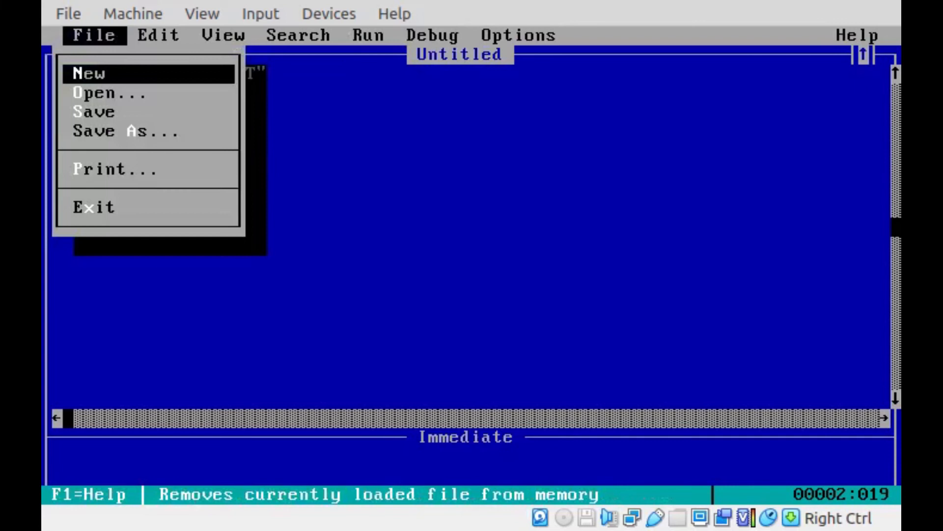
Exit QBasic to Program Manager and relaunch Microsoft QBasic from the Applications group
left_click(89, 74)
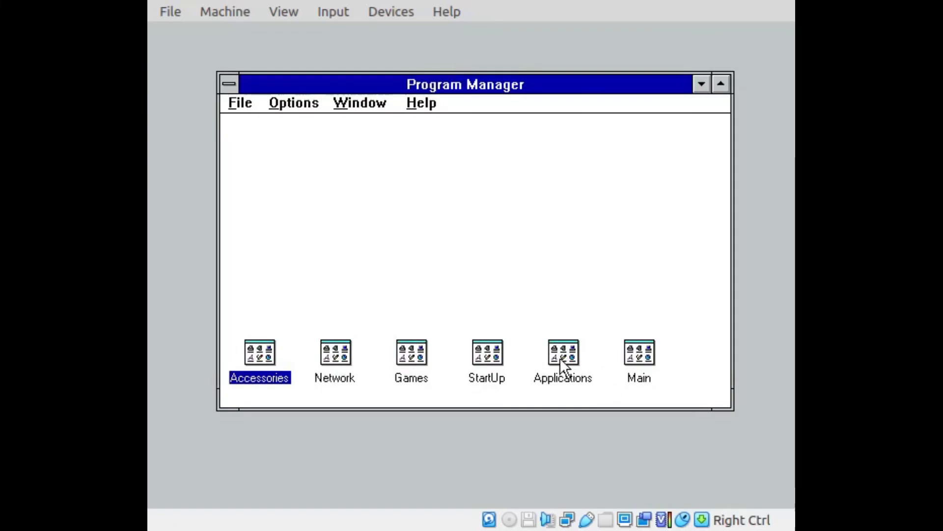
double_click(562, 361)
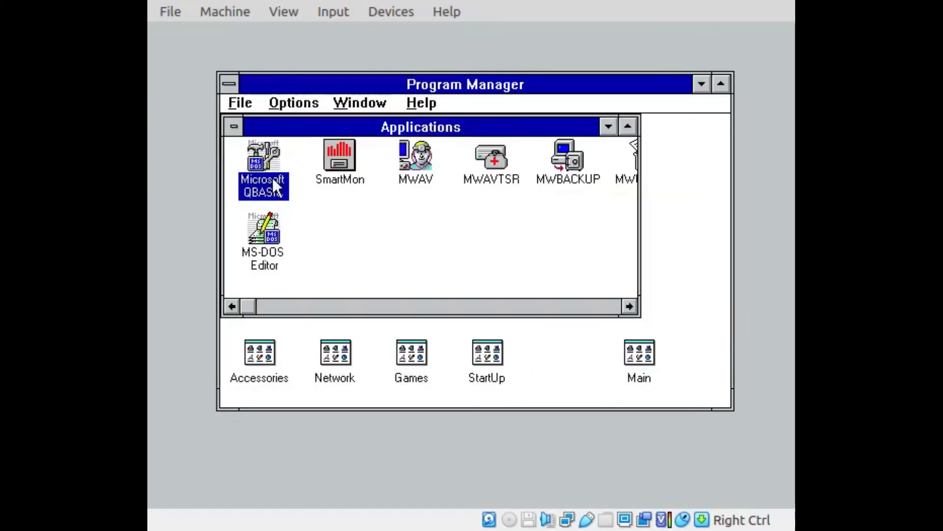
double_click(263, 162)
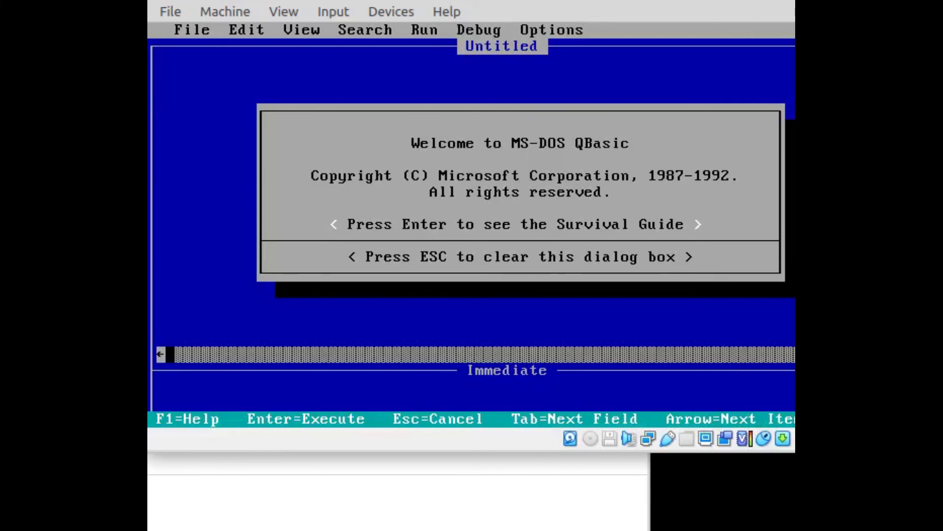
Dismiss the welcome dialog and start line 10 reading PRINT "STINGY
key("Escape")
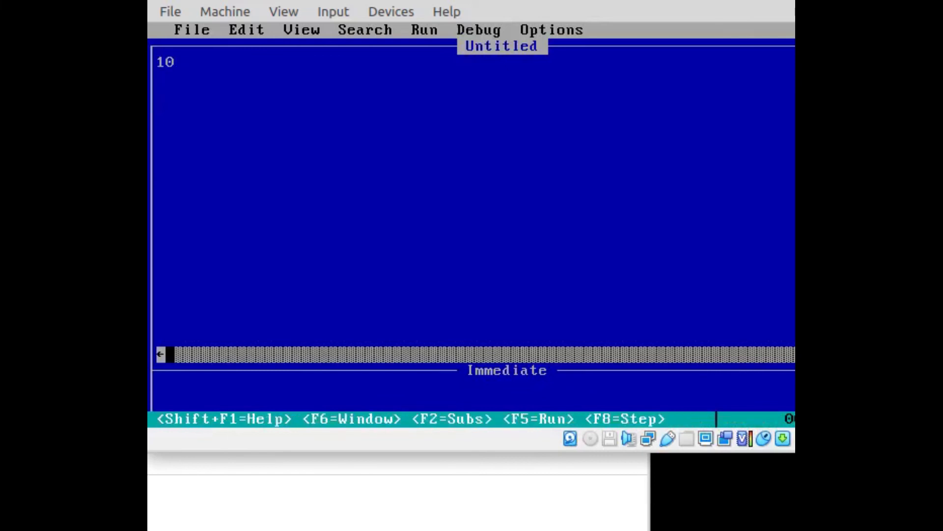
type("PRINT")
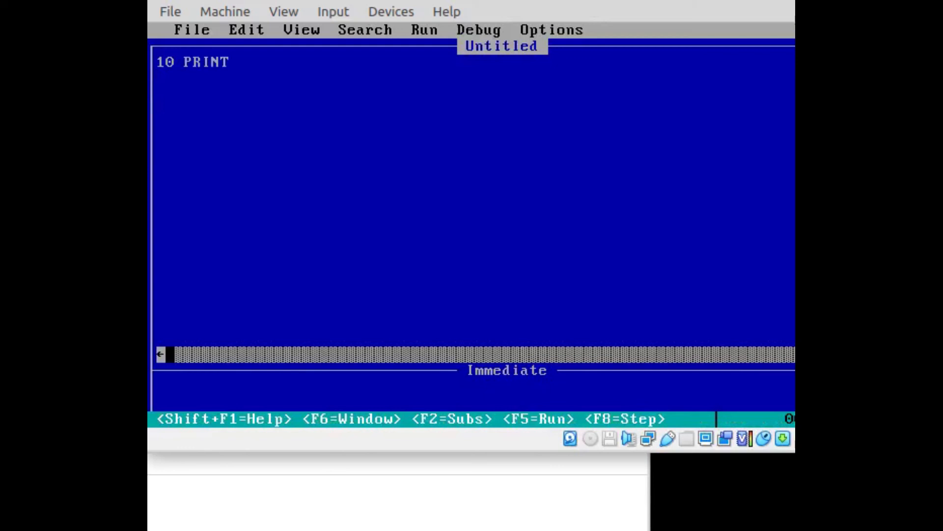
type("\"ST")
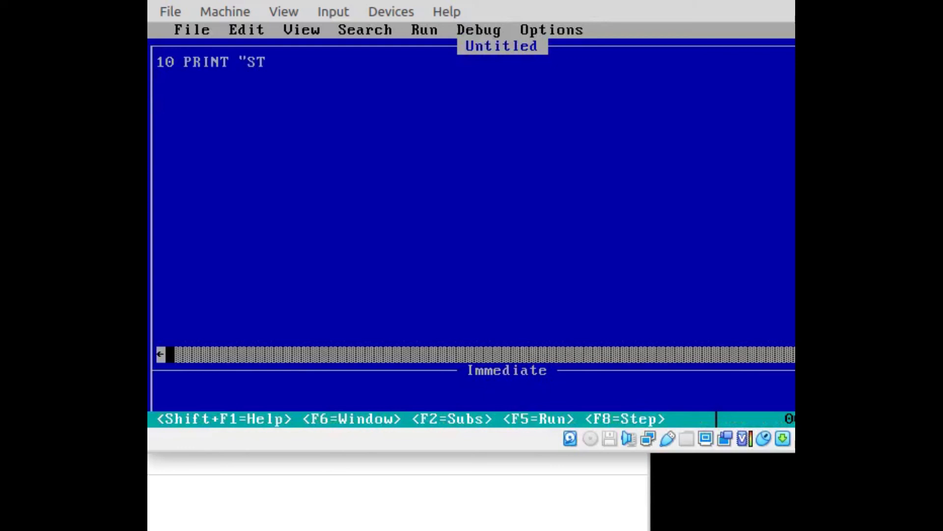
type("INGY")
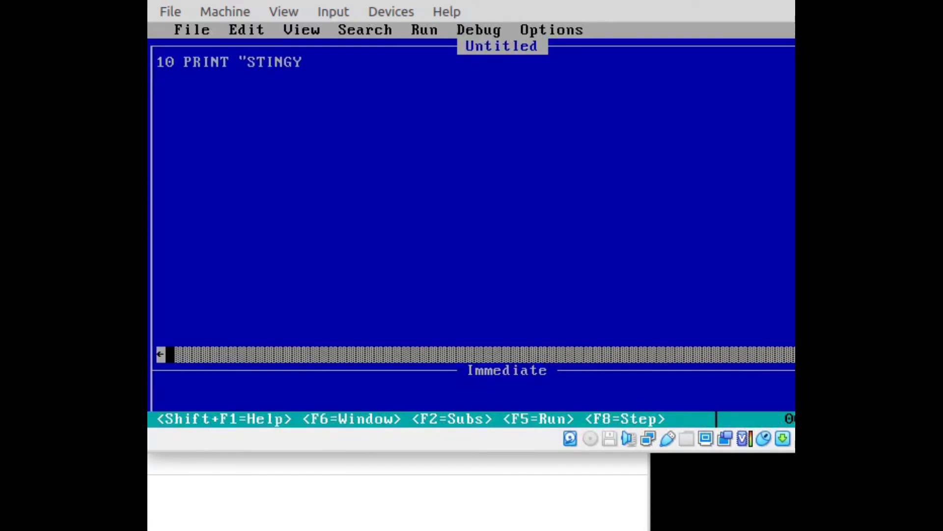